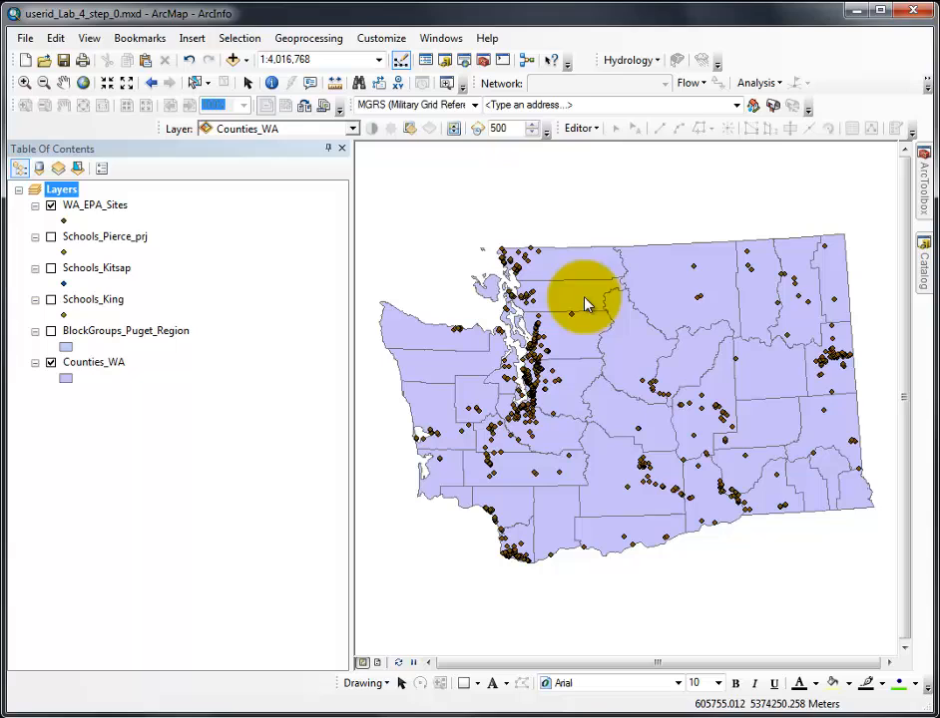
pyautogui.moveTo(818, 508)
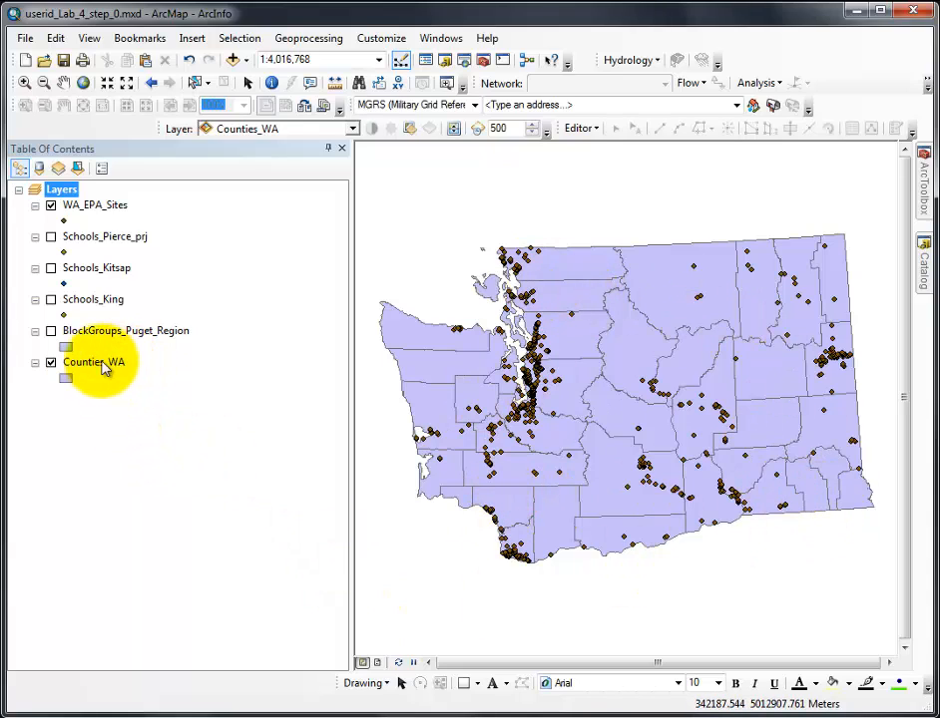
pyautogui.moveTo(678, 494)
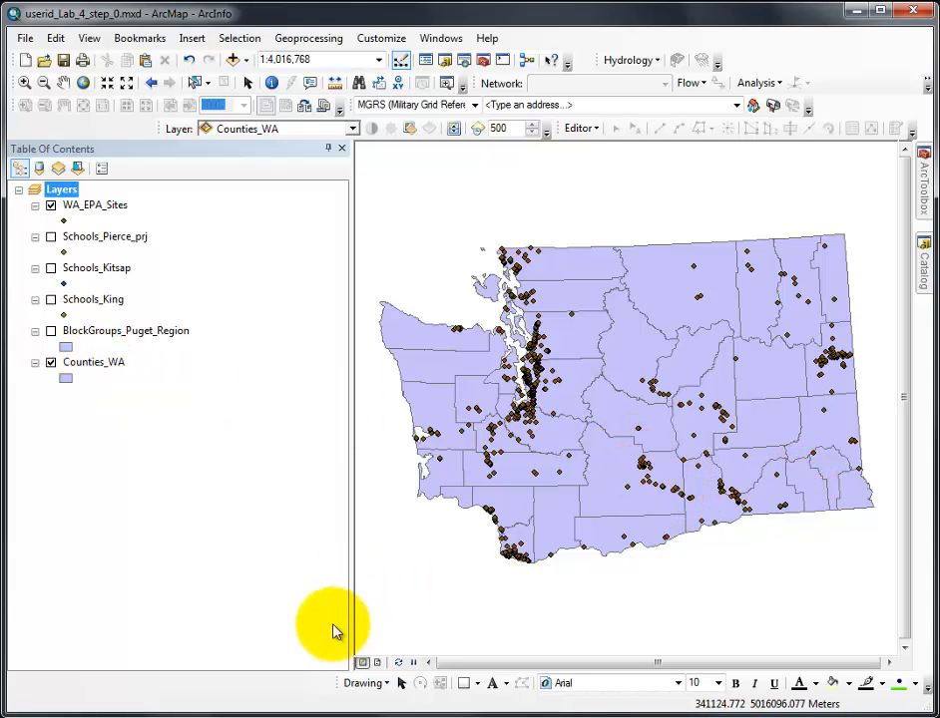
# Bring up the context menu for the Counties_WA layer.
pyautogui.rightClick(91, 361)
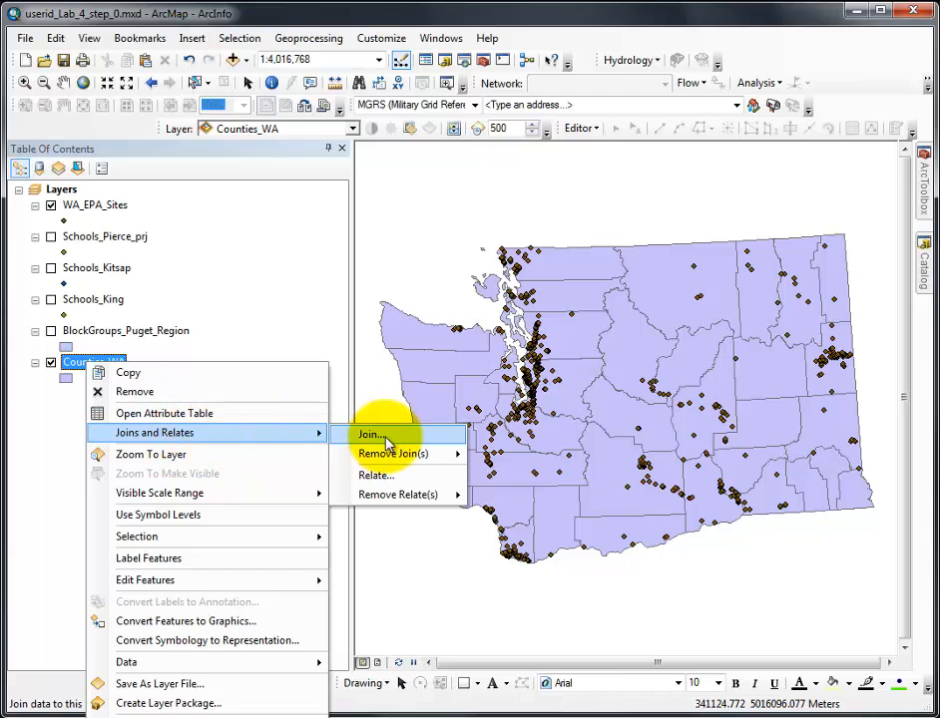
# Start a join on Counties_WA using data from another layer based on spatial location.
pyautogui.click(370, 434)
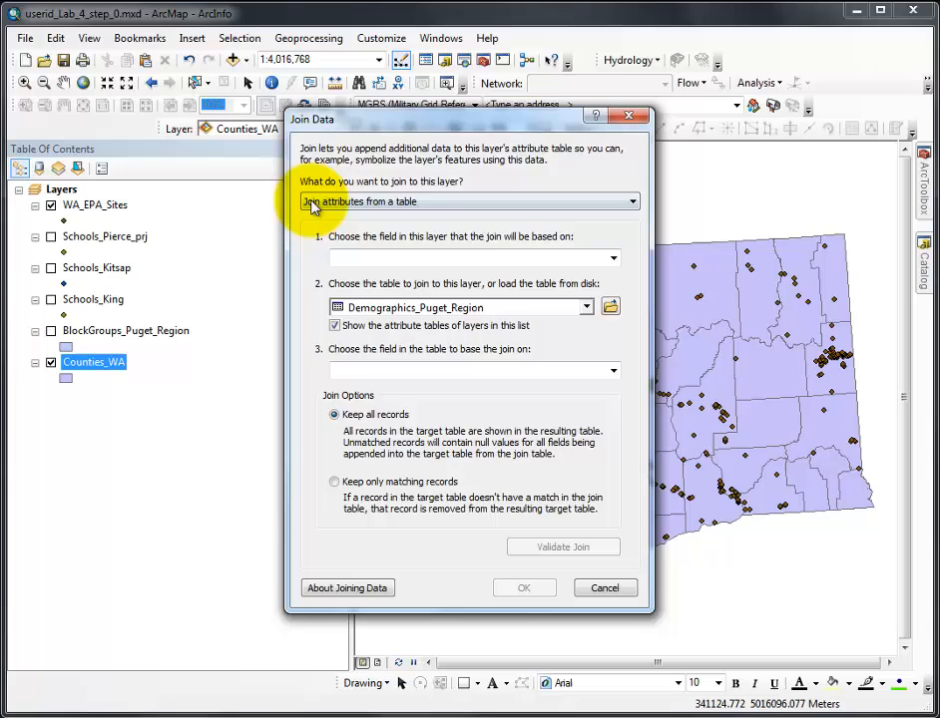
pyautogui.moveTo(621, 207)
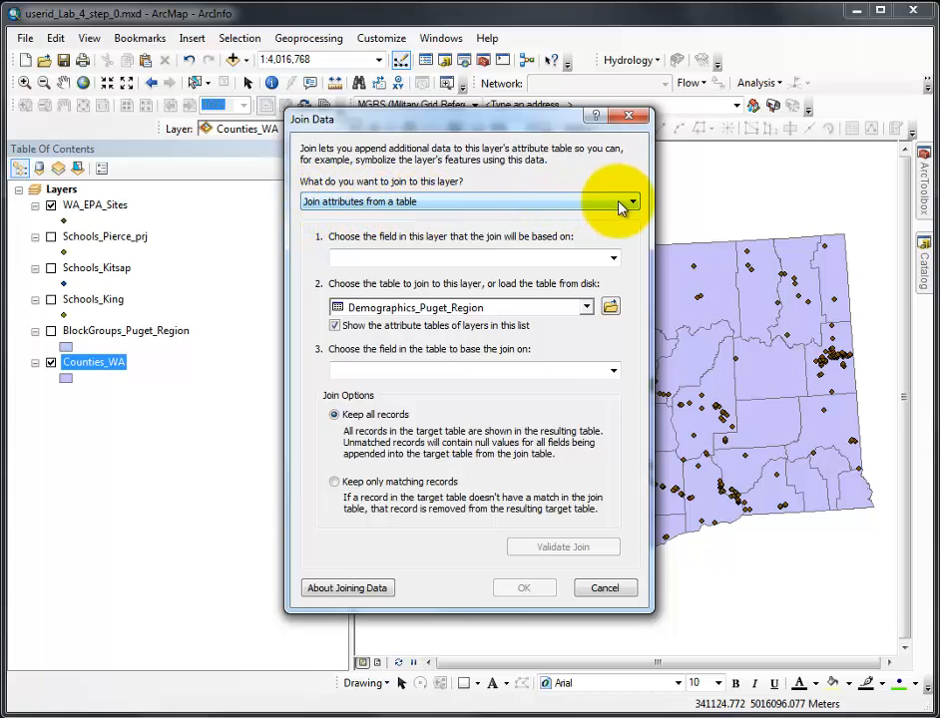
pyautogui.click(631, 201)
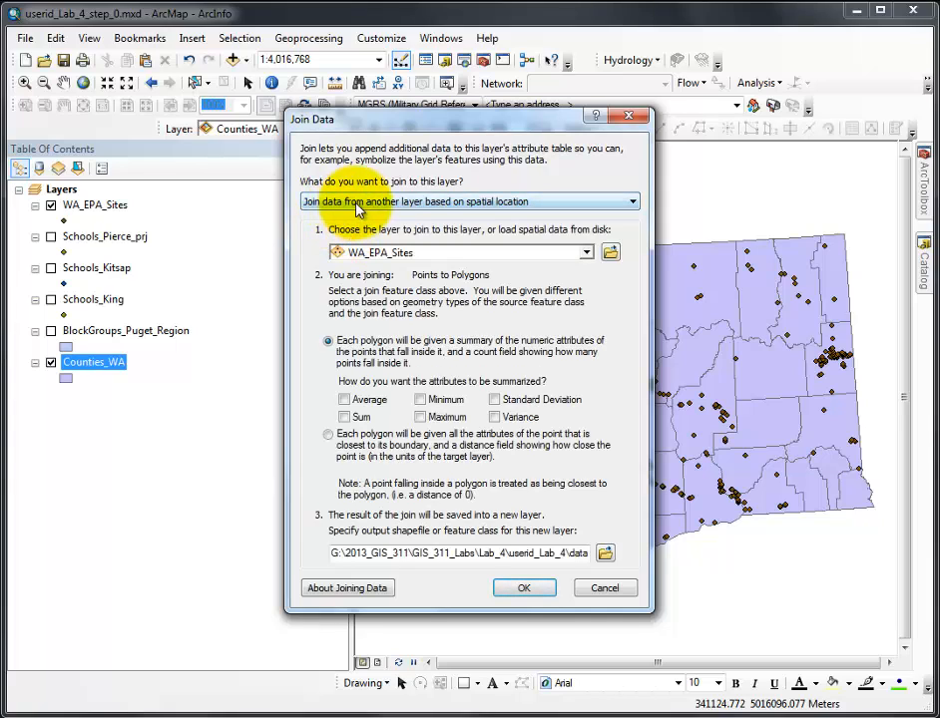
pyautogui.moveTo(554, 203)
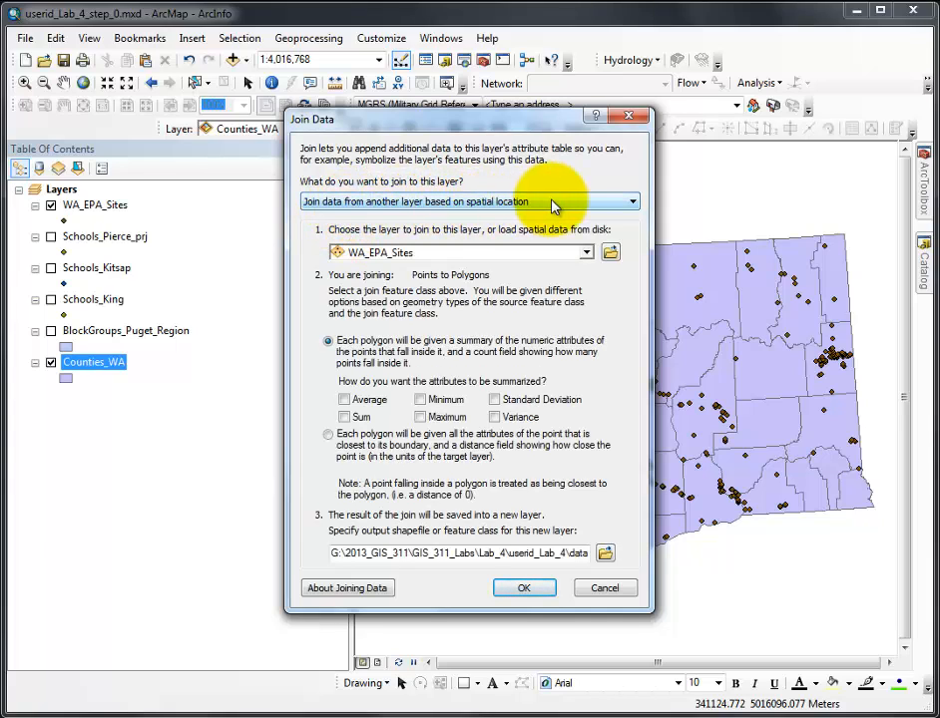
pyautogui.moveTo(350, 252)
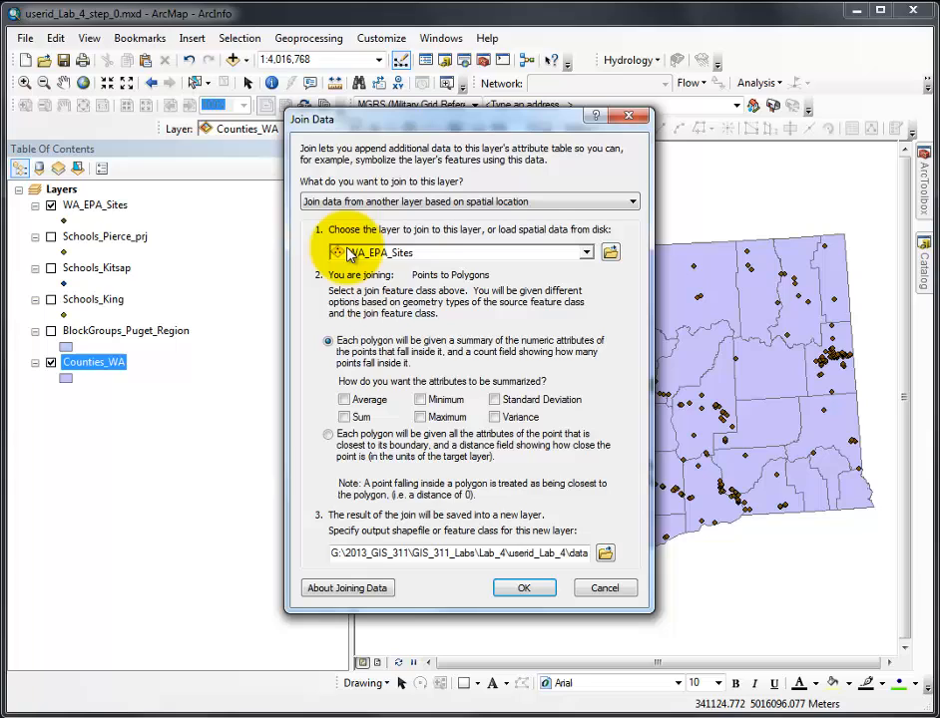
pyautogui.moveTo(414, 259)
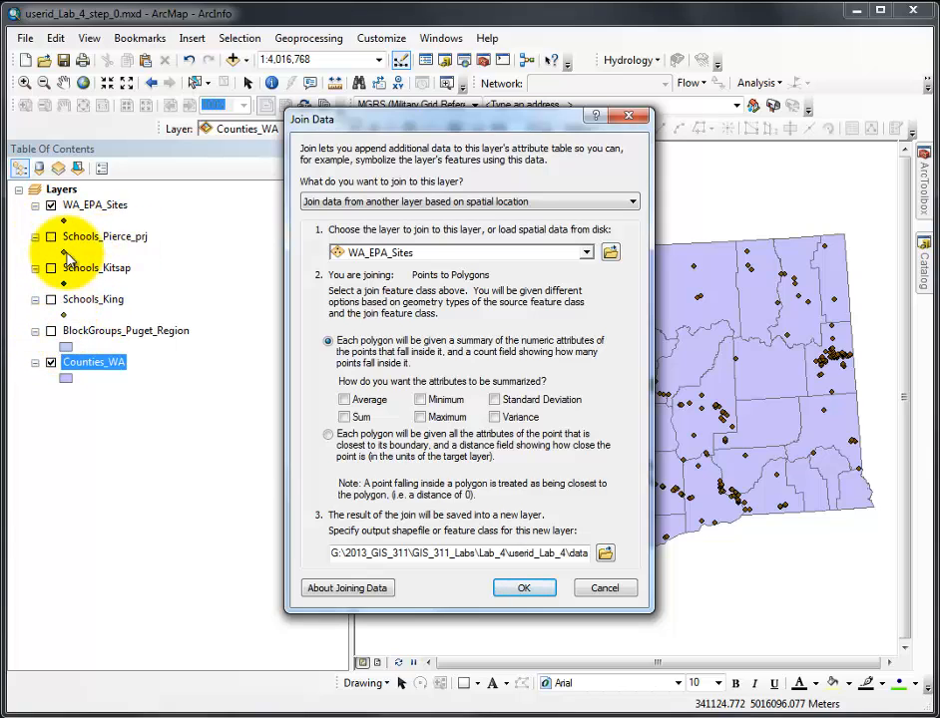
pyautogui.click(586, 251)
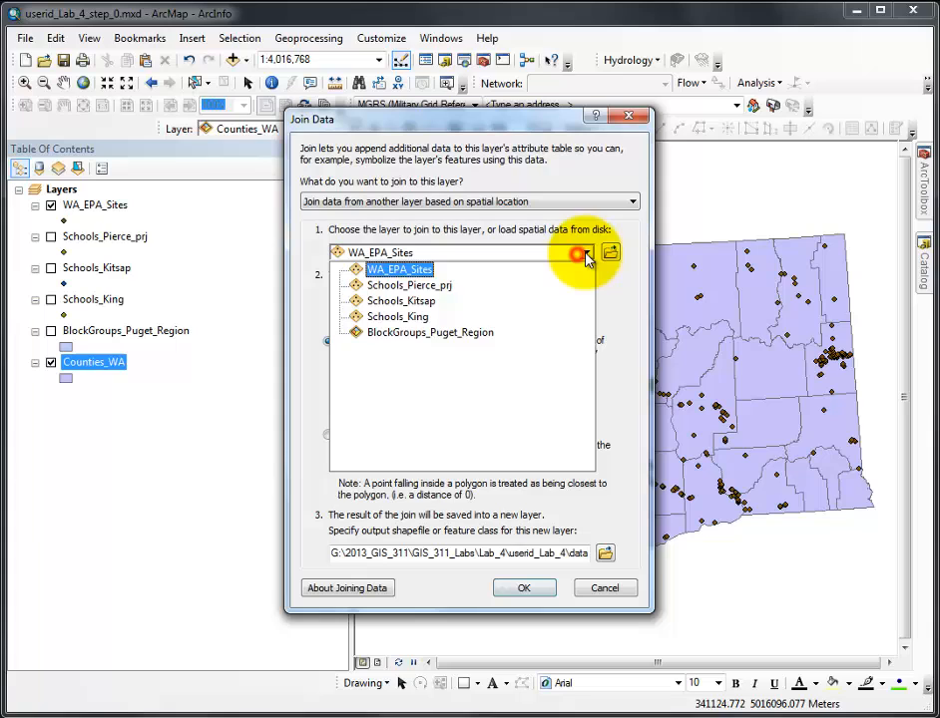
pyautogui.click(399, 269)
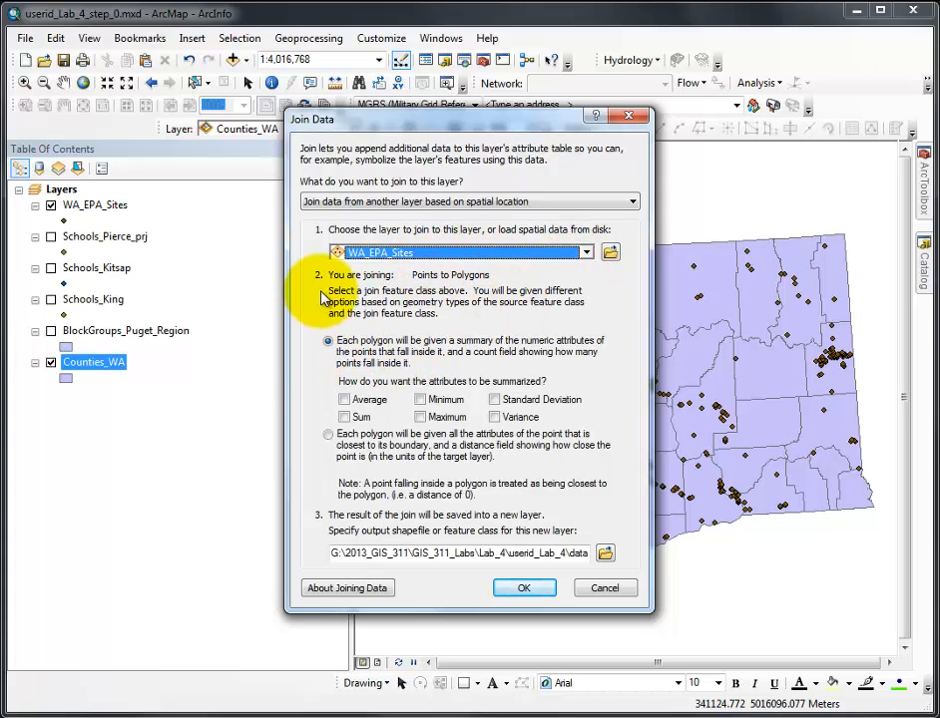
pyautogui.moveTo(354, 283)
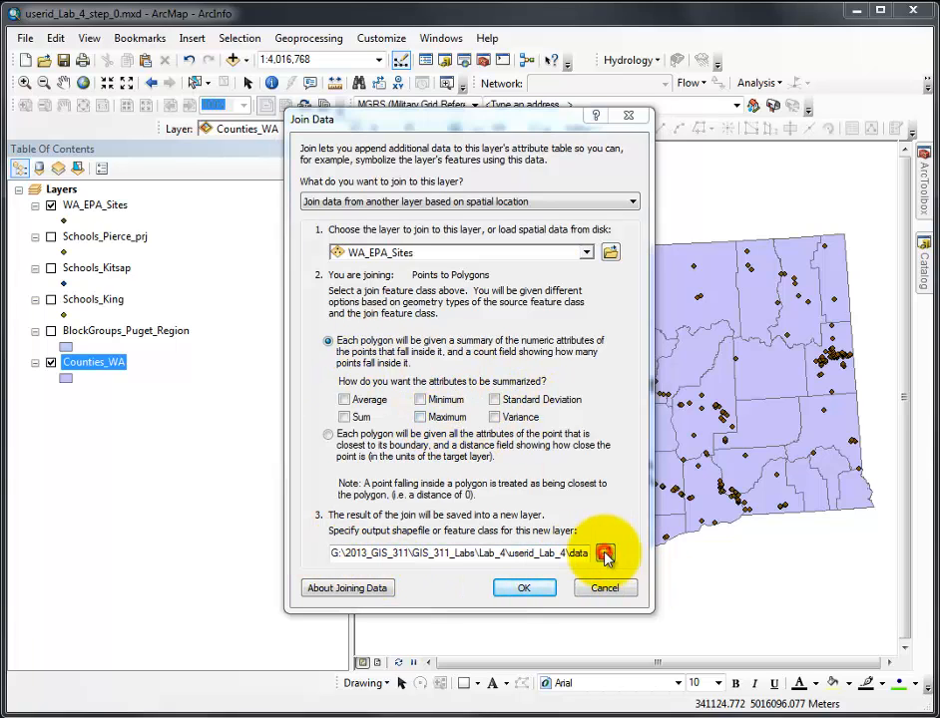
# Save the join output as a new 'Counties_WA_Spatial…' shapefile in the data_L4 folder.
pyautogui.click(605, 553)
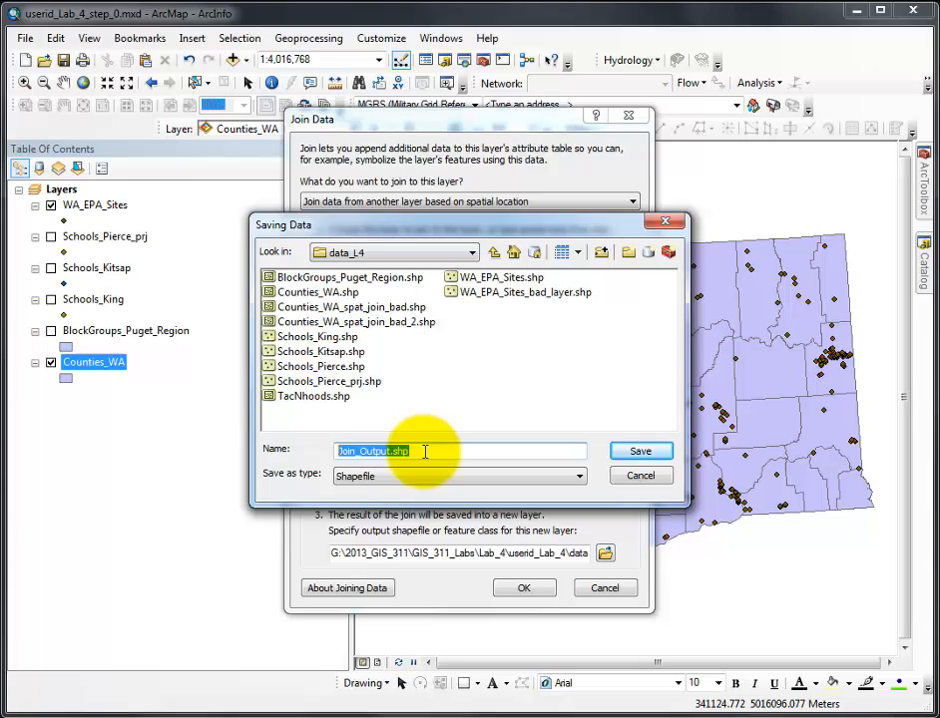
pyautogui.write('Counties_')
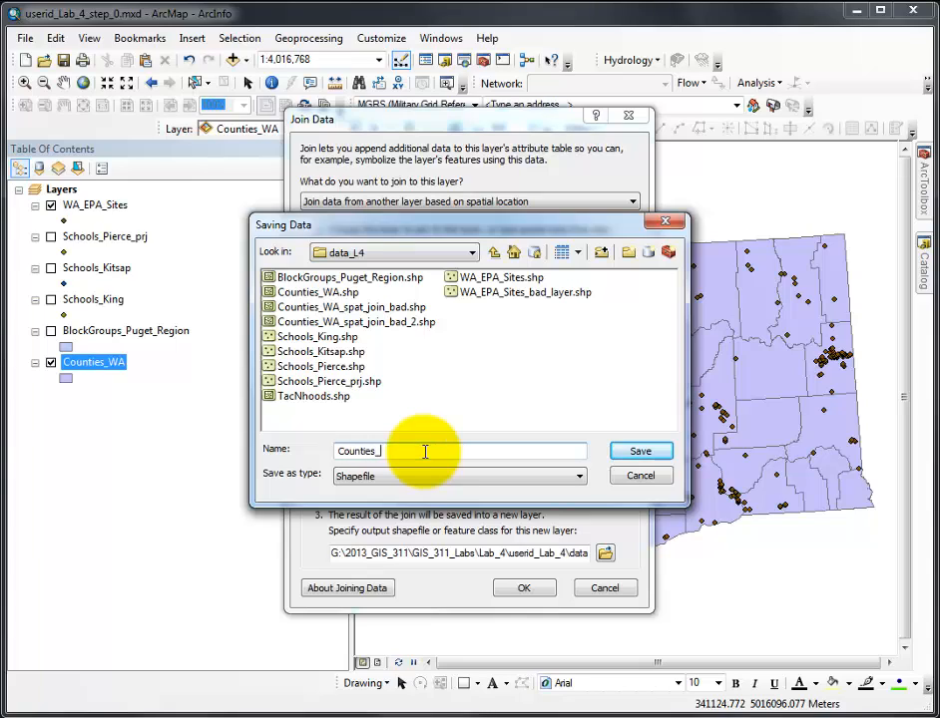
pyautogui.write('_WA_Spatl')
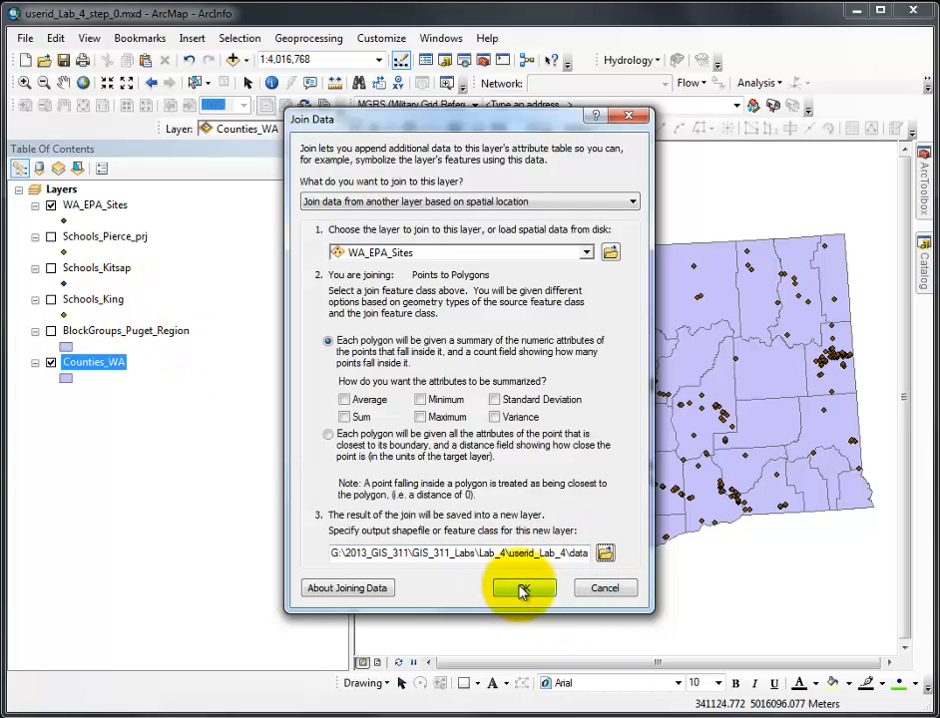
# Run the spatial join and bring up options for the new Counties_WA_SpatialJoin layer.
pyautogui.click(523, 587)
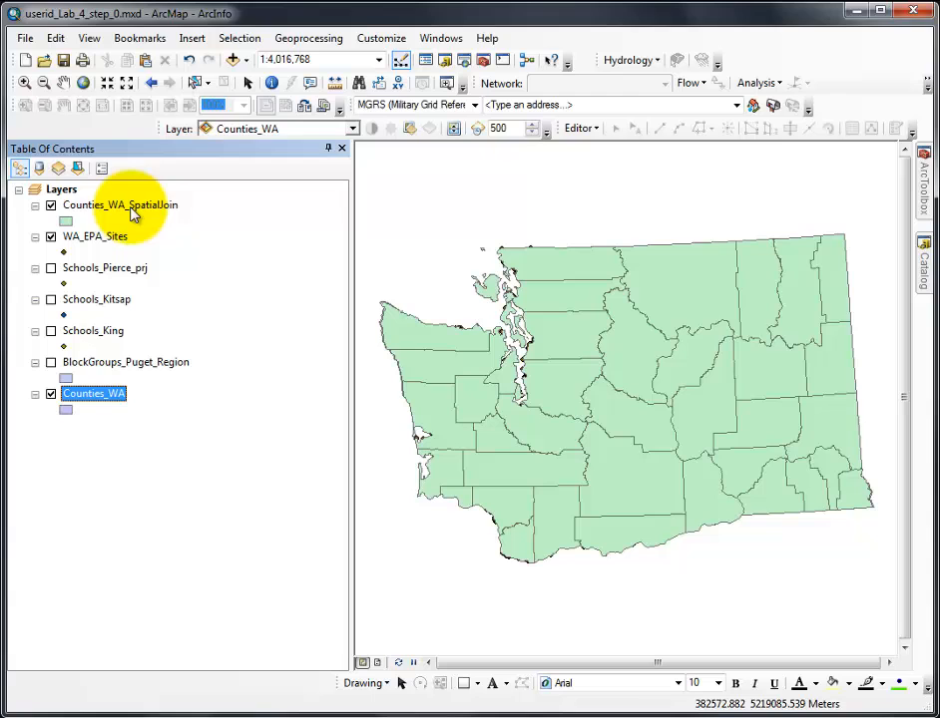
pyautogui.rightClick(120, 205)
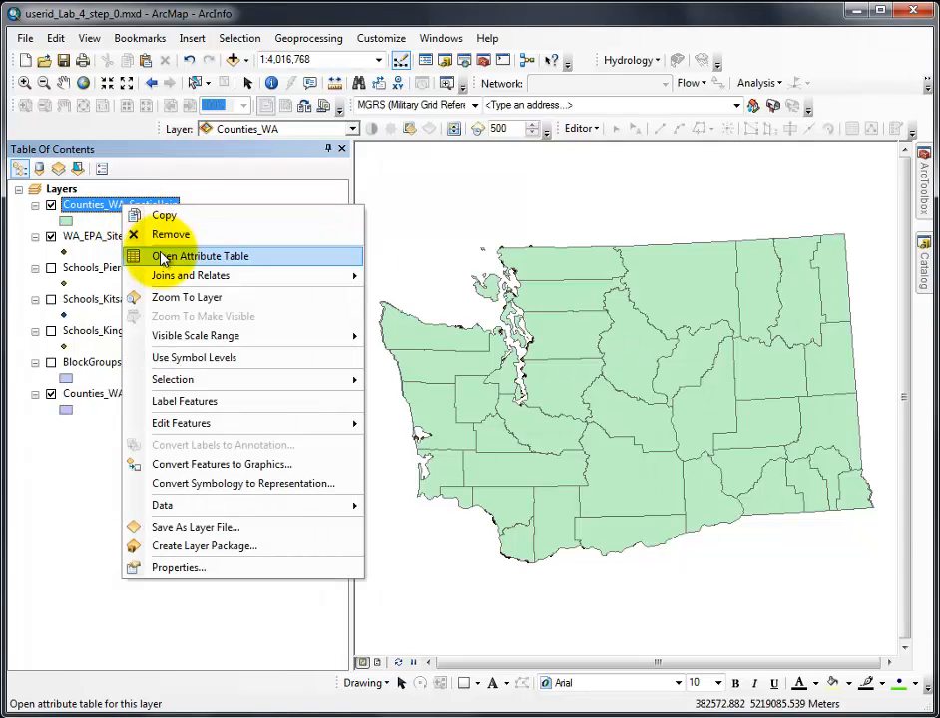
pyautogui.click(200, 256)
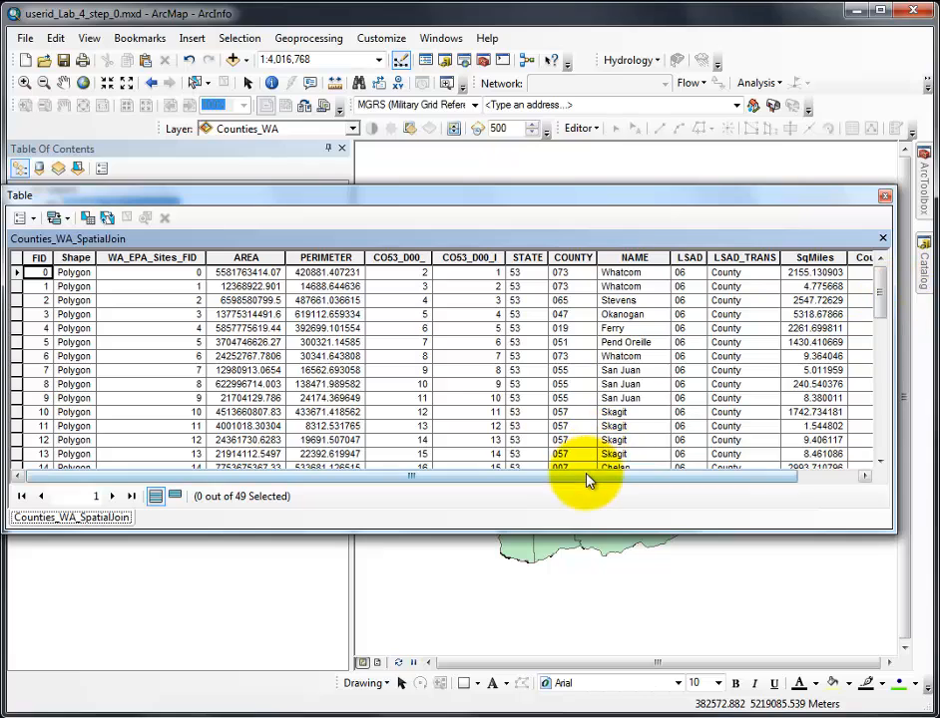
pyautogui.hscroll(3)
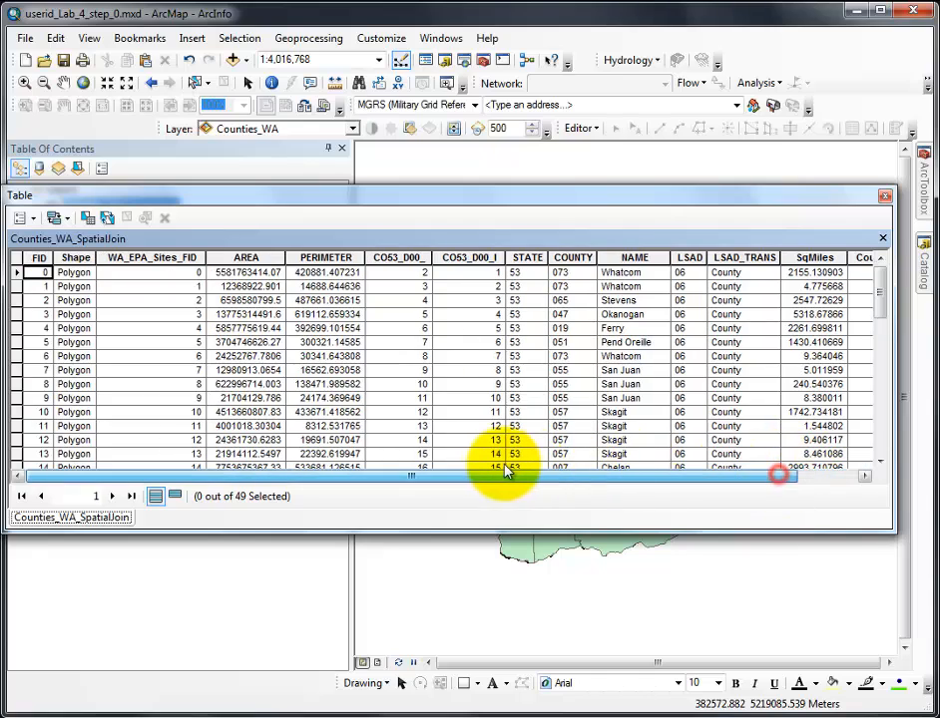
pyautogui.click(636, 258)
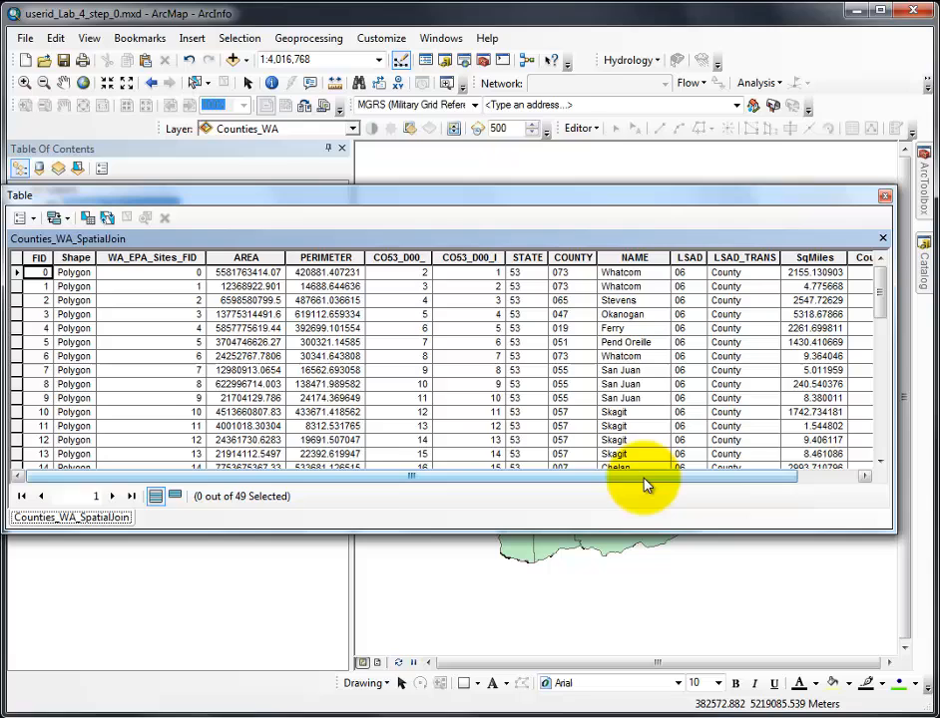
pyautogui.hscroll(3)
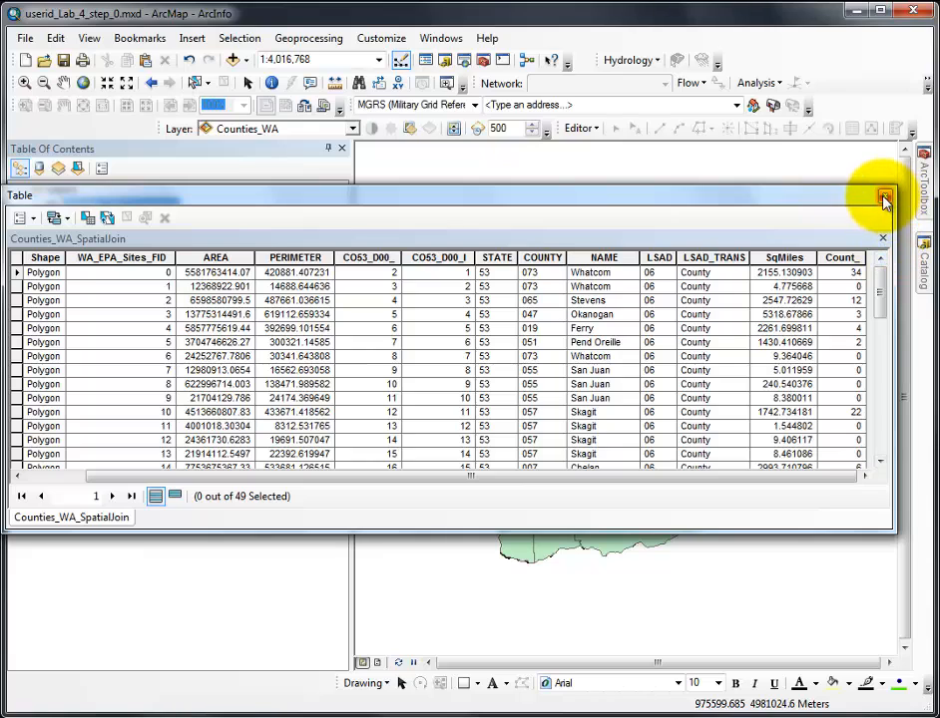
pyautogui.click(882, 238)
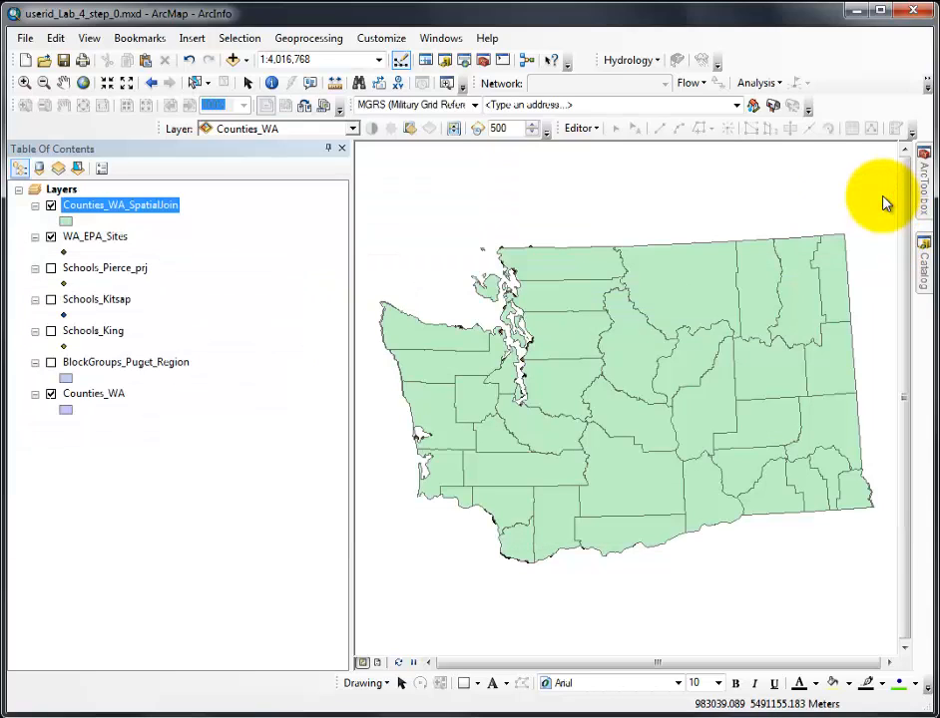